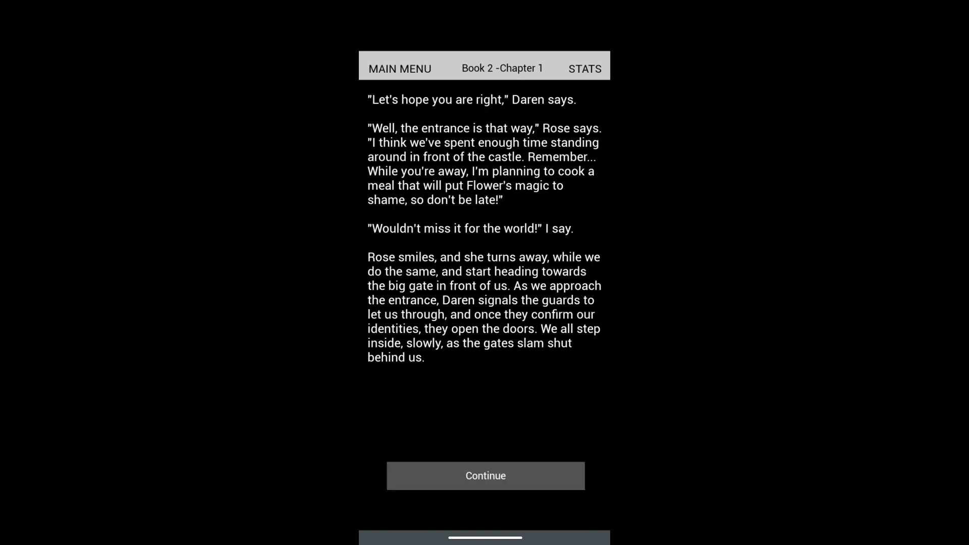
Continue past the castle gates and choose "Sure, I'll go" to explore with Flower.
click(486, 475)
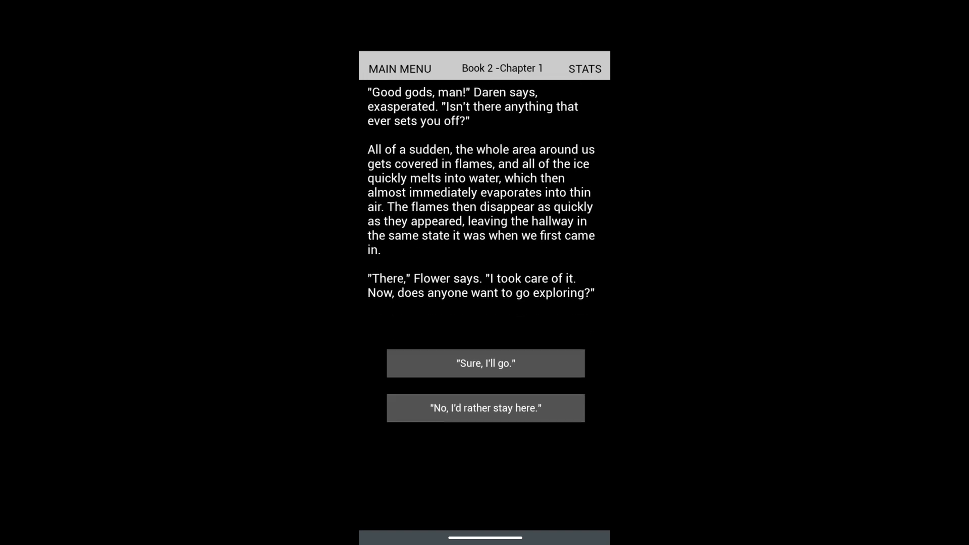
click(486, 362)
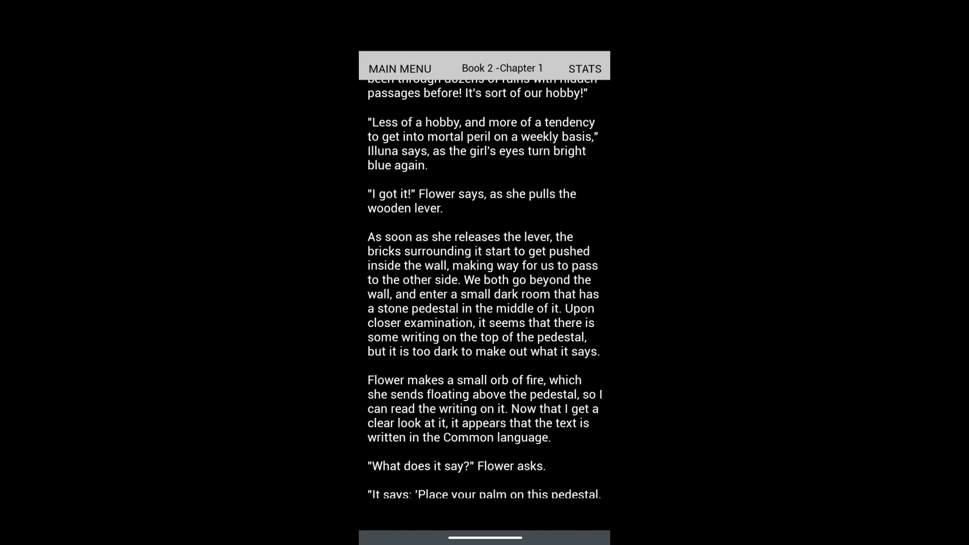
scroll(down, 3)
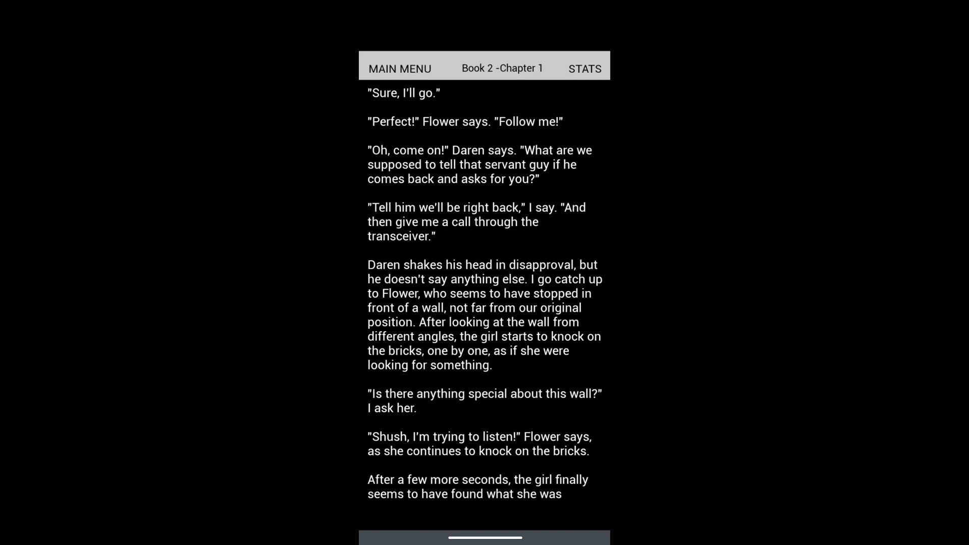
scroll(down, 3)
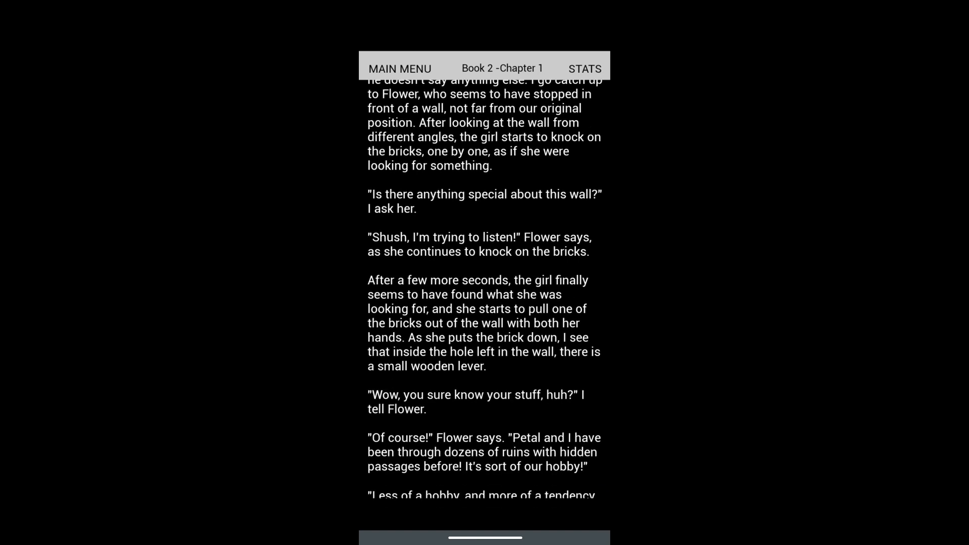
scroll(down, 3)
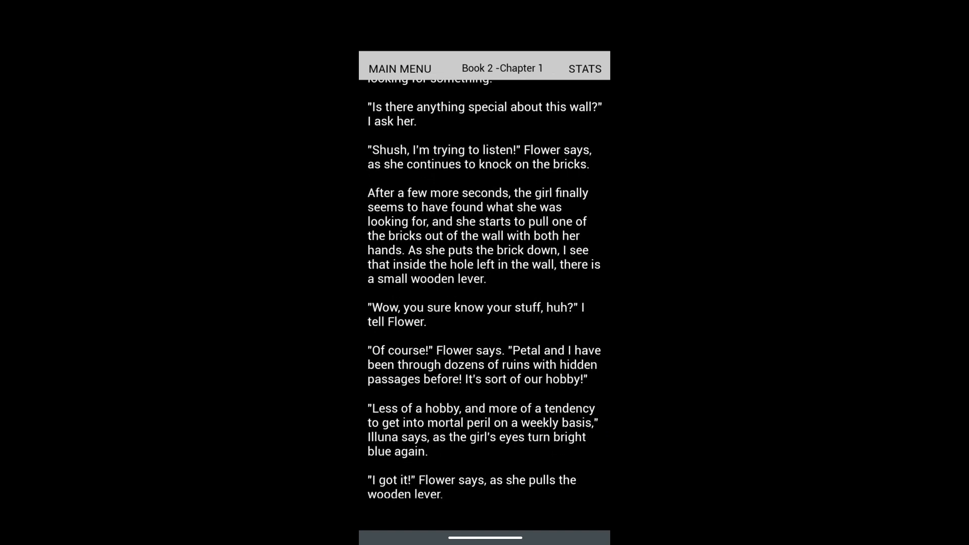
scroll(down, 3)
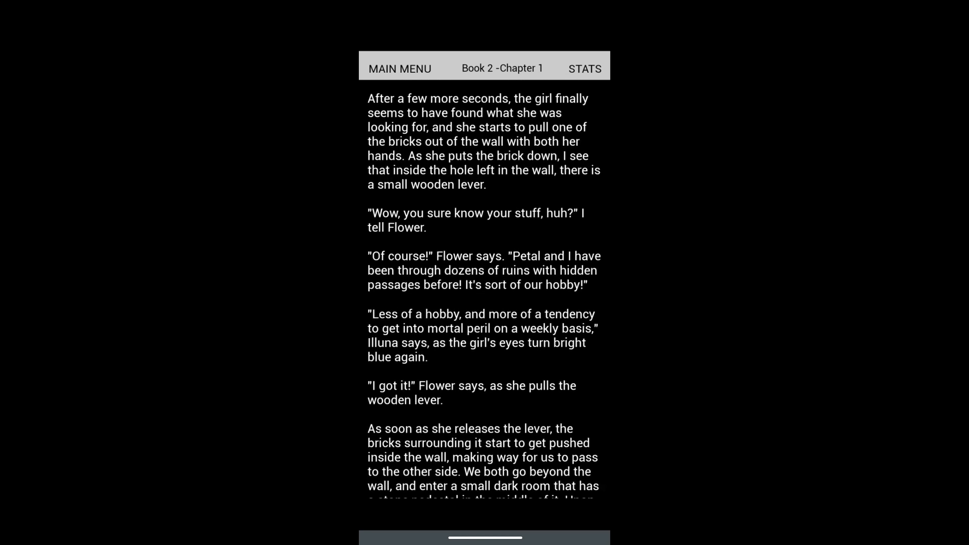
scroll(down, 3)
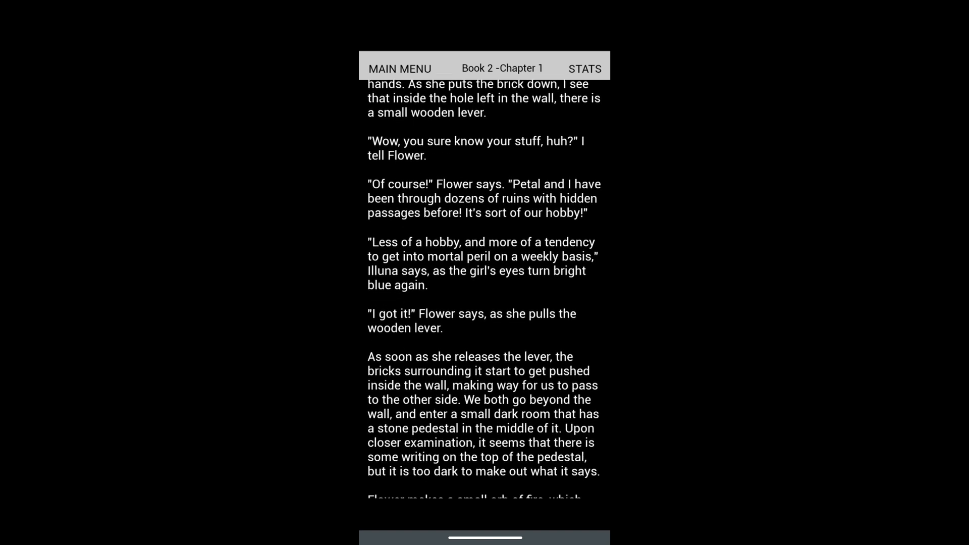
scroll(down, 3)
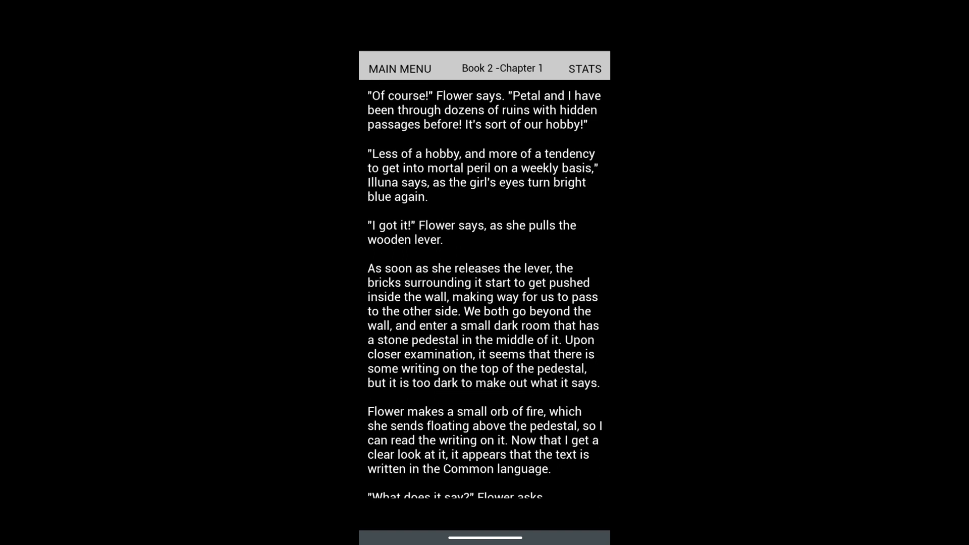
scroll(down, 3)
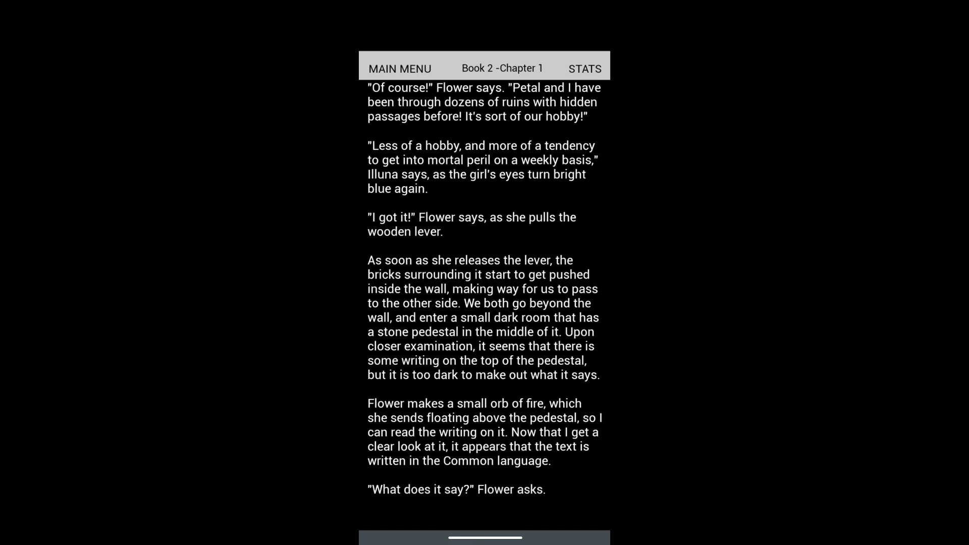
scroll(down, 3)
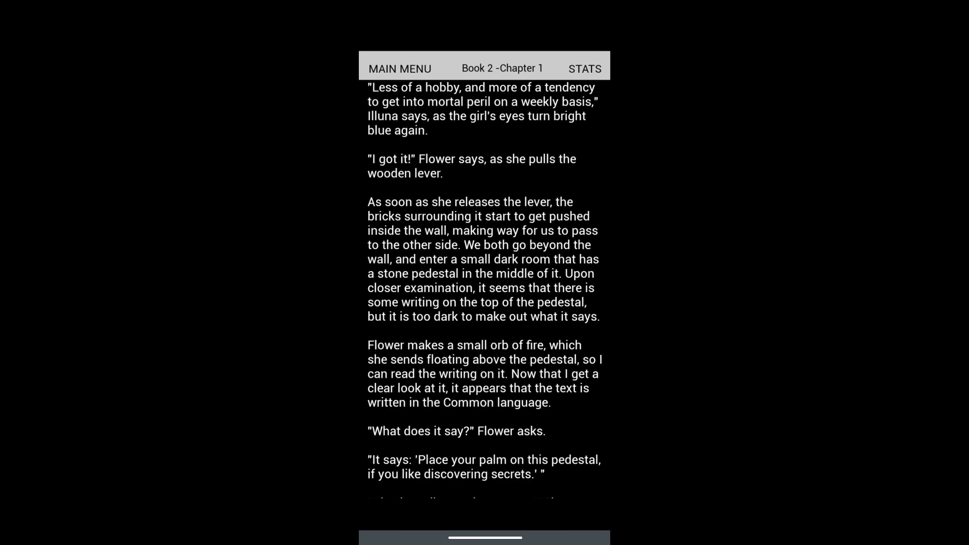
scroll(down, 3)
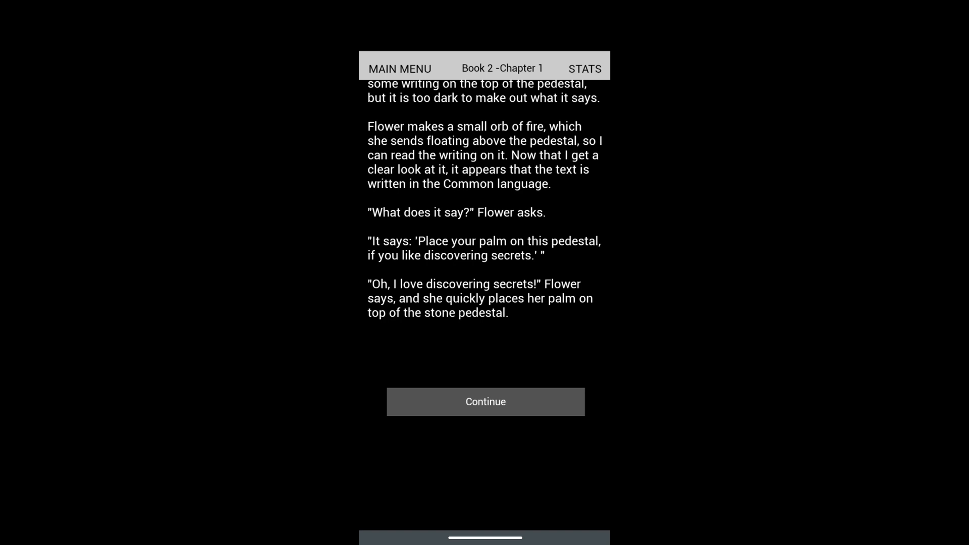
Continue after Flower touches the pedestal and read to Golmyck's hidden lever and staircase.
click(485, 402)
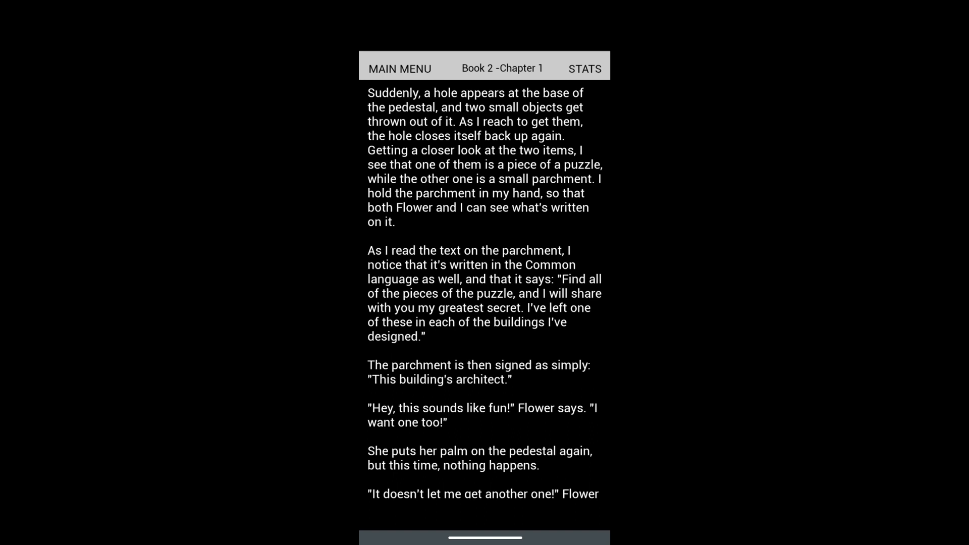
scroll(down, 3)
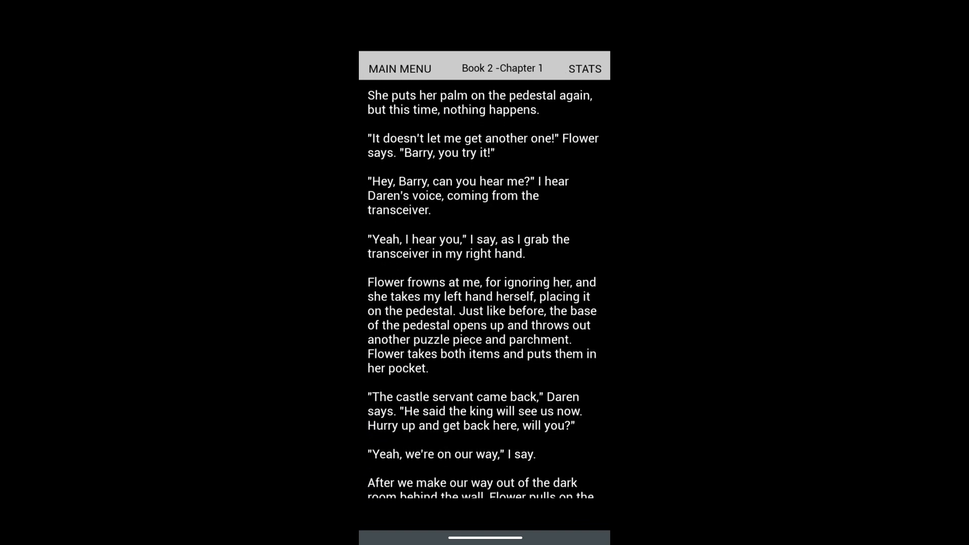
scroll(down, 3)
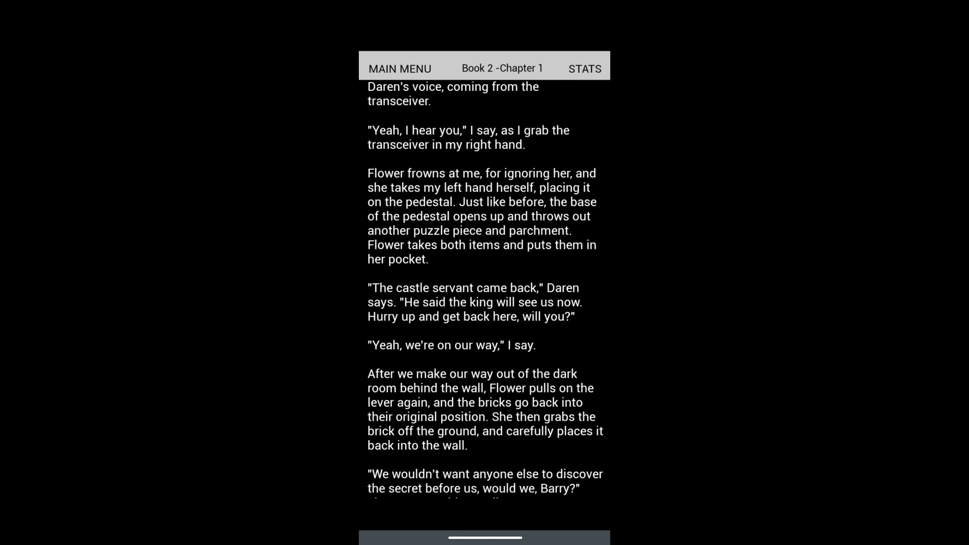
scroll(down, 3)
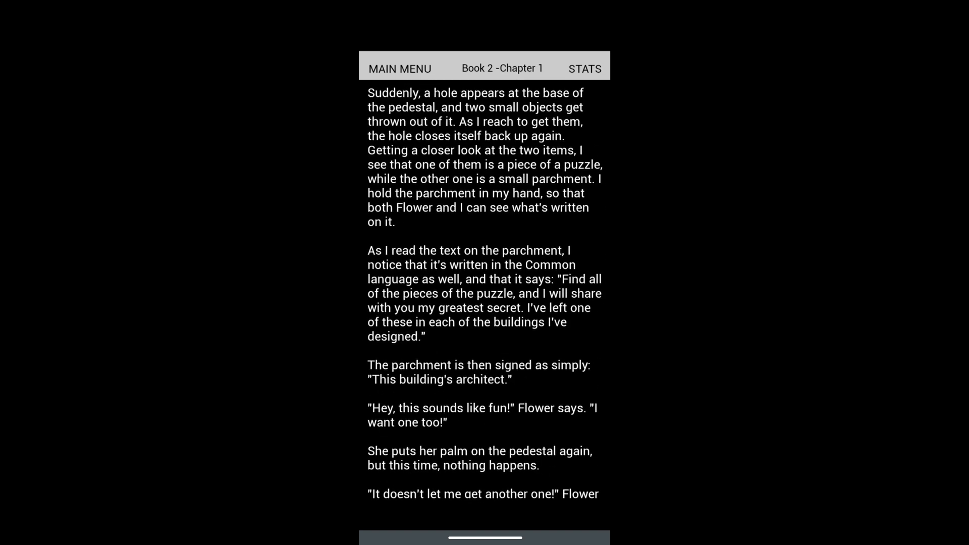
scroll(down, 3)
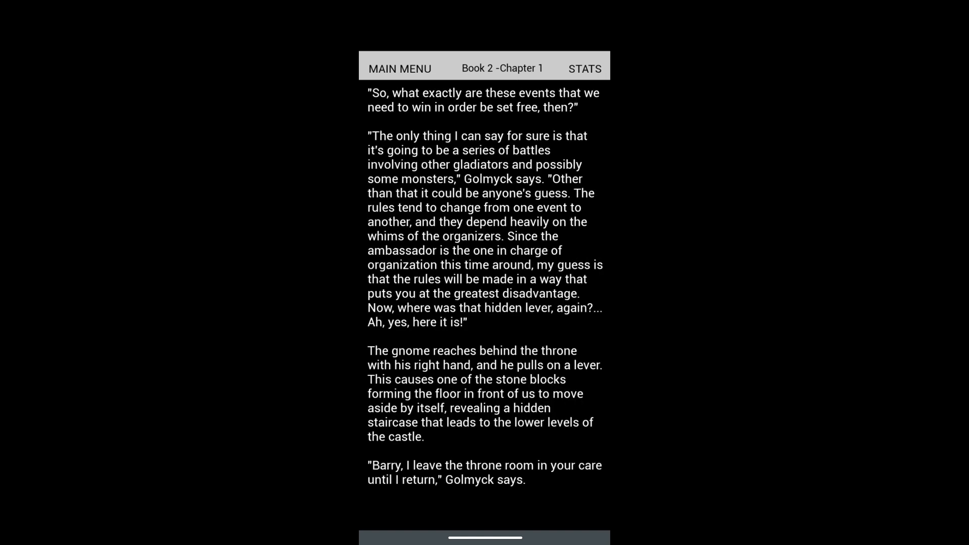
Read past the servant-named-Barry confusion to Kate's question about Diane and the lessathi.
scroll(down, 3)
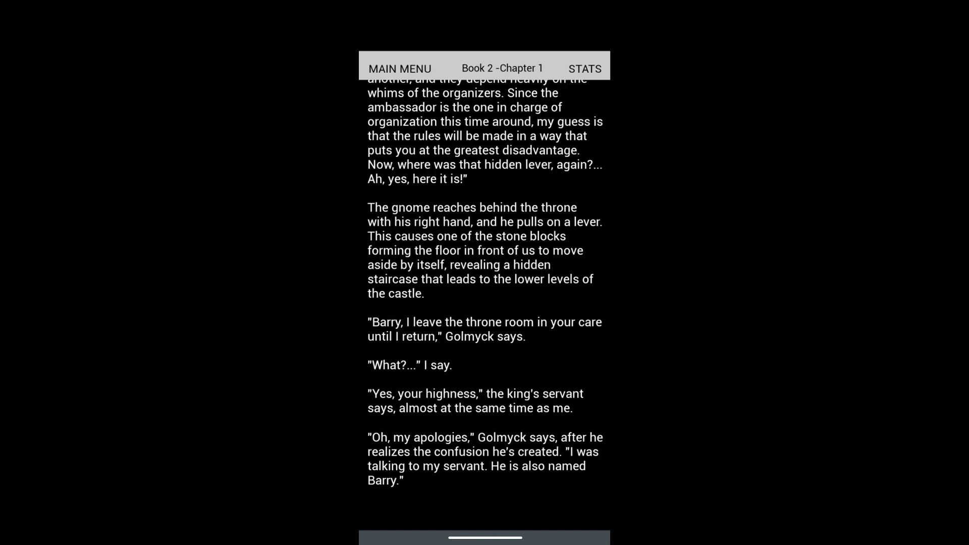
scroll(down, 3)
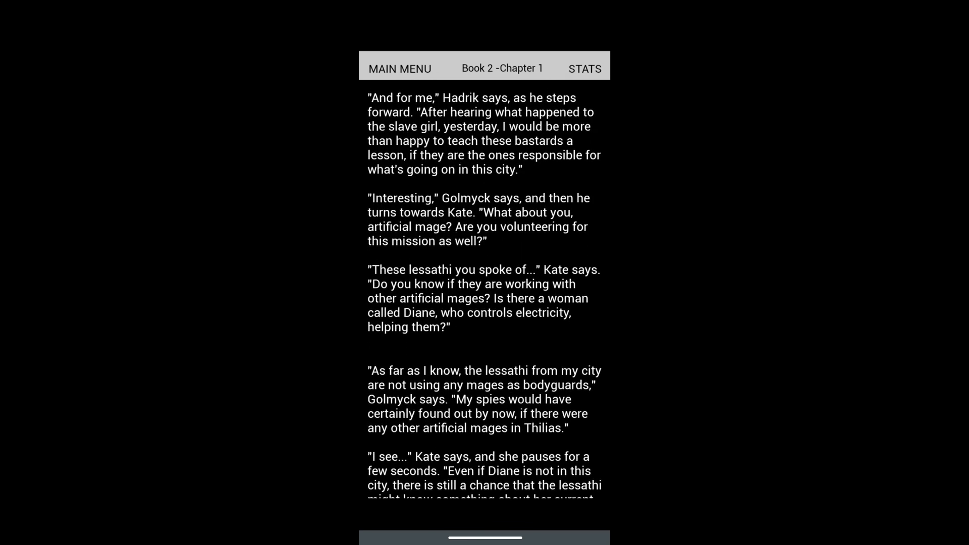
Read the volunteers' responses through to Golmyck's promise of freedom documents and the dwarf's letter.
scroll(down, 3)
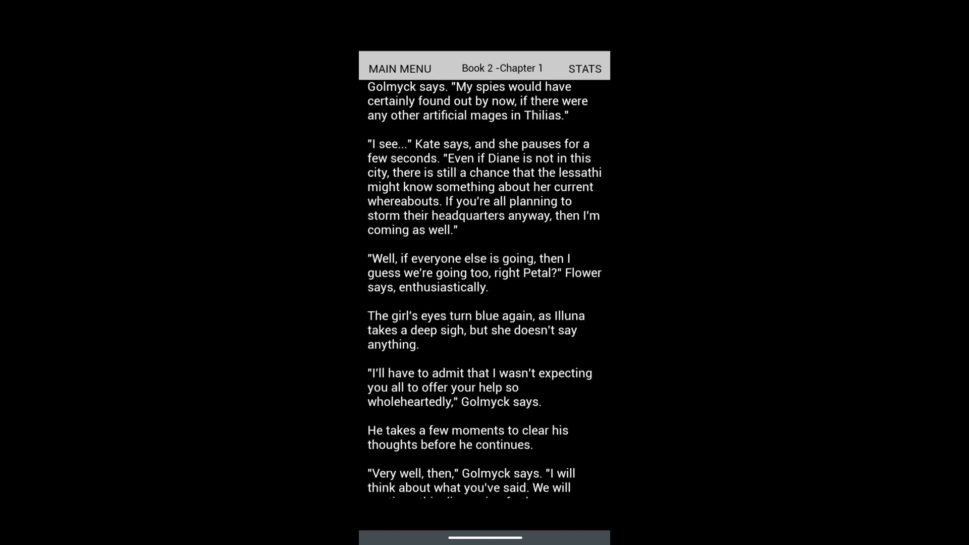
scroll(down, 3)
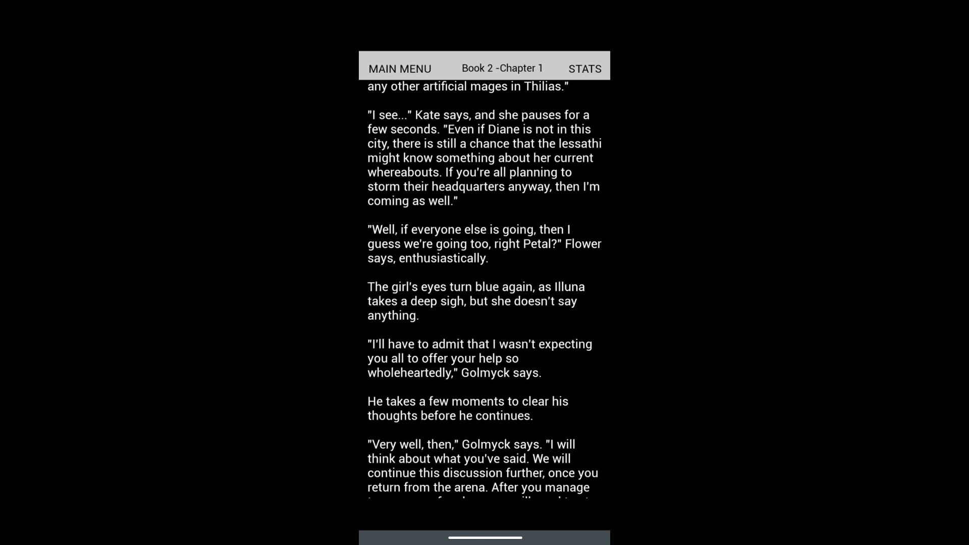
scroll(down, 3)
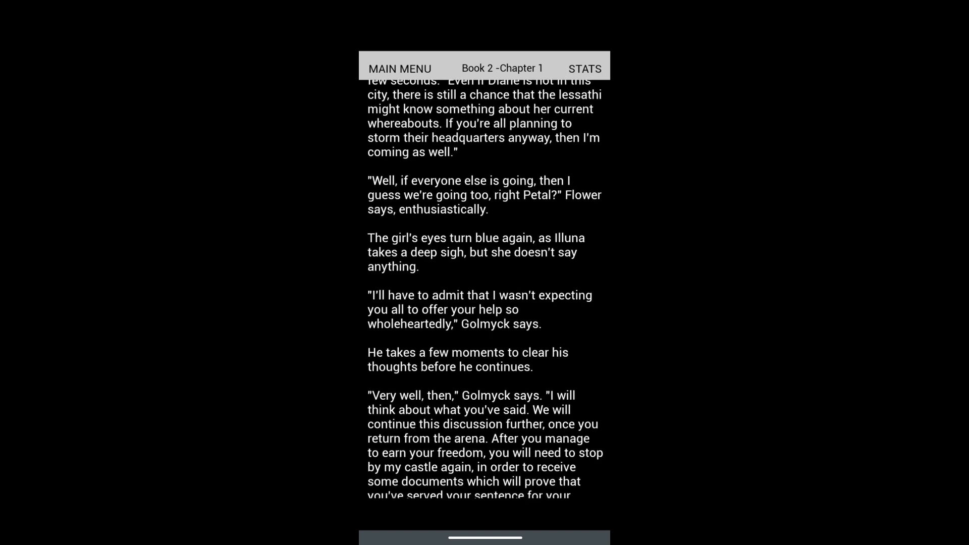
scroll(down, 3)
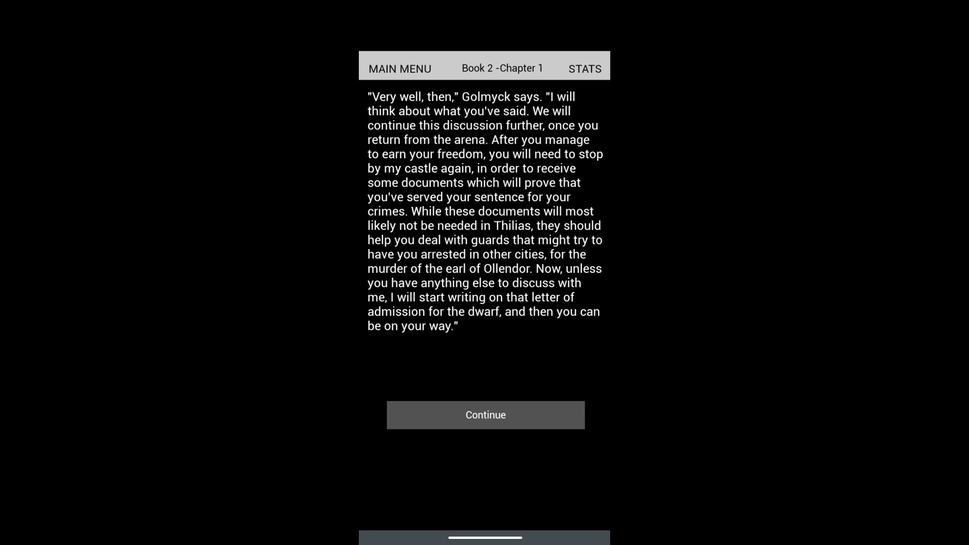
Continue into Book 2 Chapter 2 up to the stat device decision.
click(485, 414)
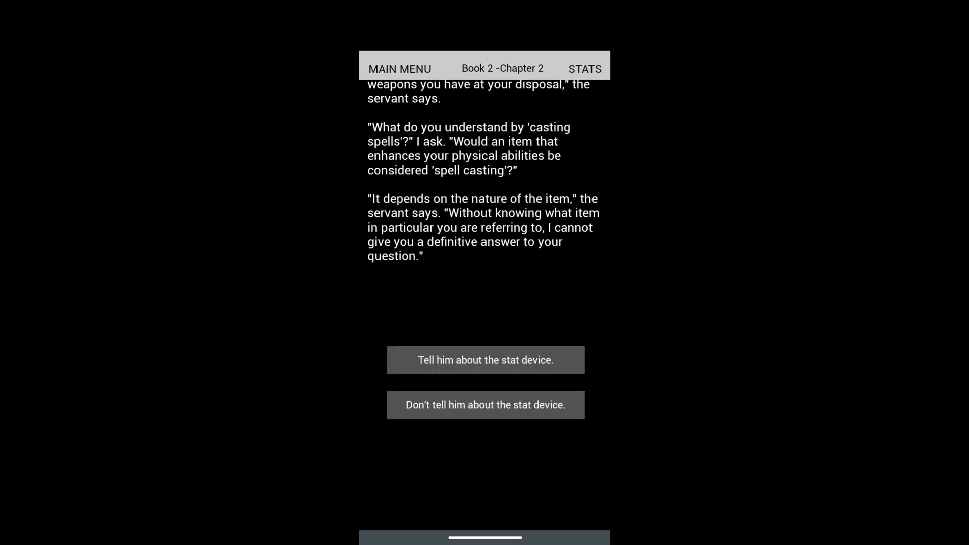
Answer the servant about the stat device and choose cell number five.
click(485, 405)
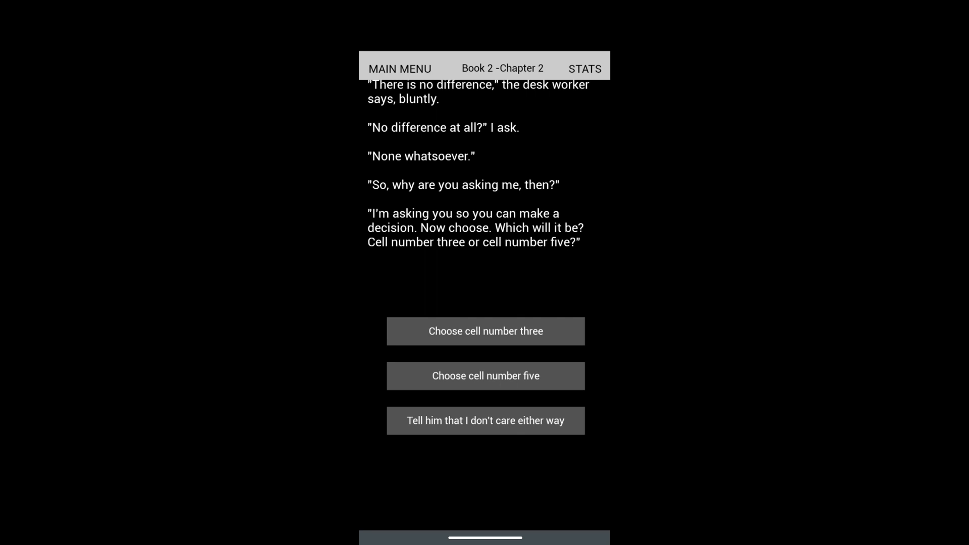
click(486, 375)
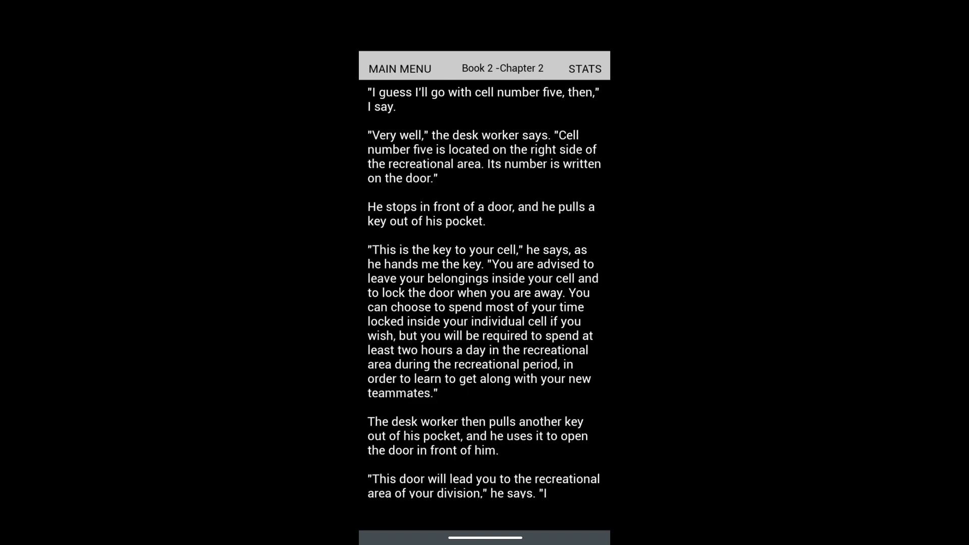
Read past the desk worker's farewell into the recreational area where the bulky armored man is waiting.
scroll(down, 3)
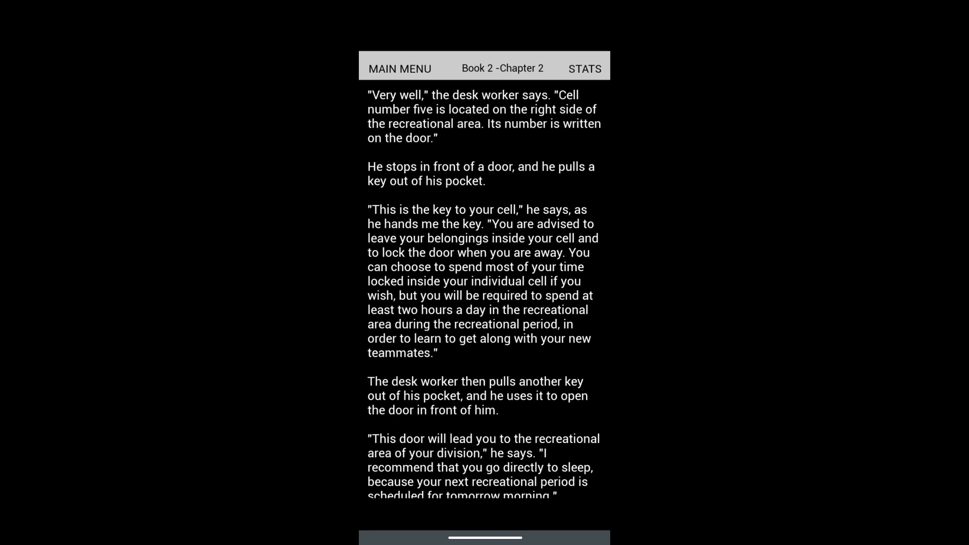
scroll(down, 3)
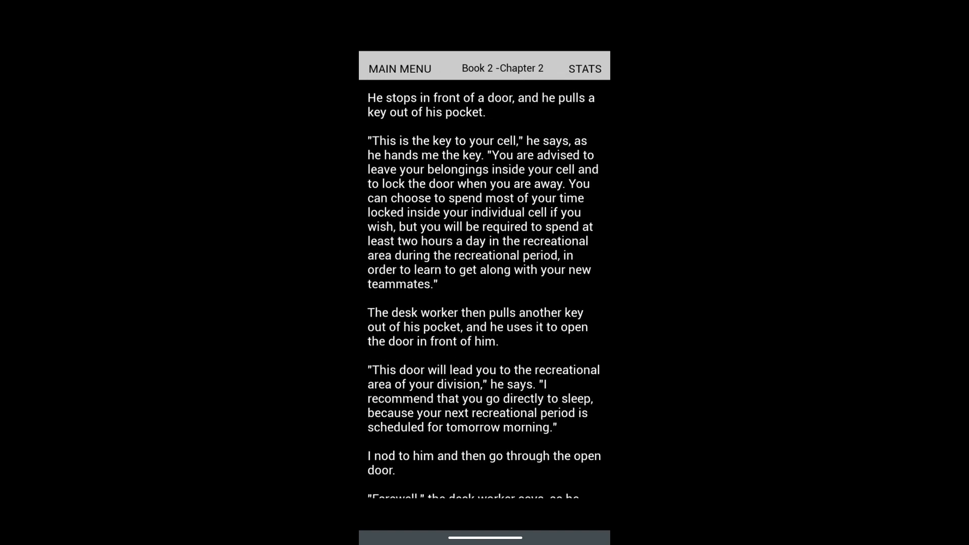
scroll(down, 3)
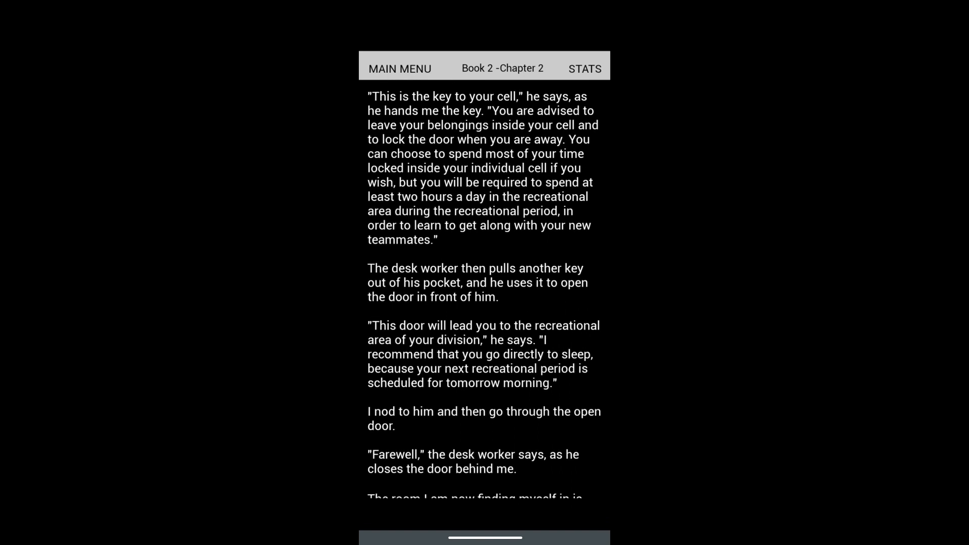
scroll(down, 3)
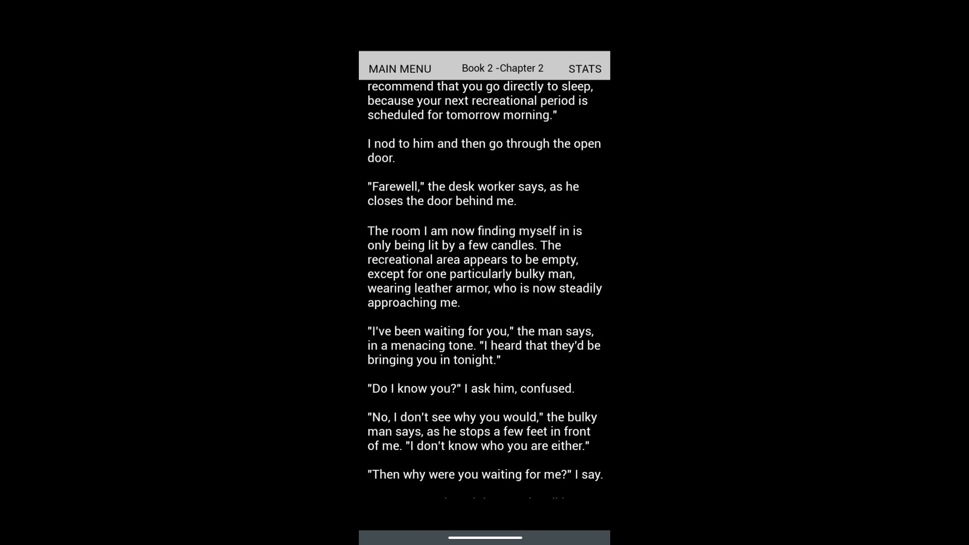